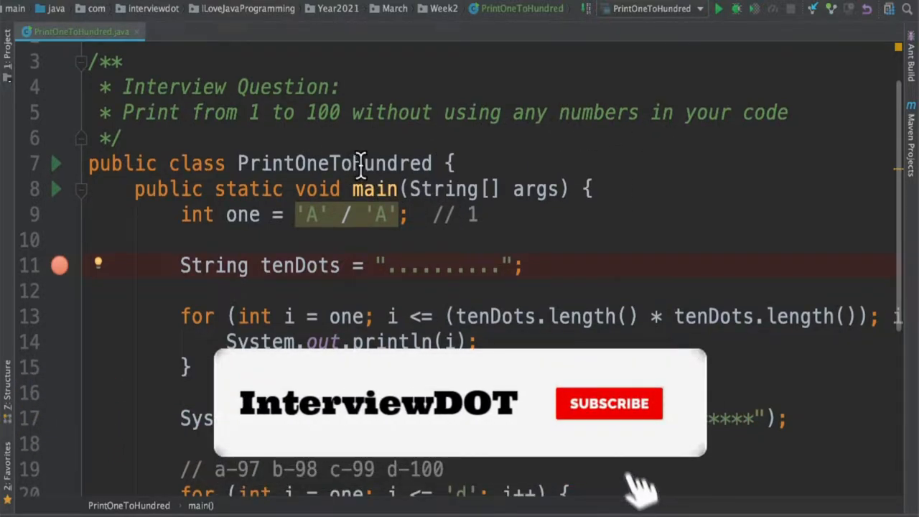
- Review the code by highlighting uses of variable 'one' and selecting the second for loop
{"action": "left_click", "coordinate": [608, 403]}
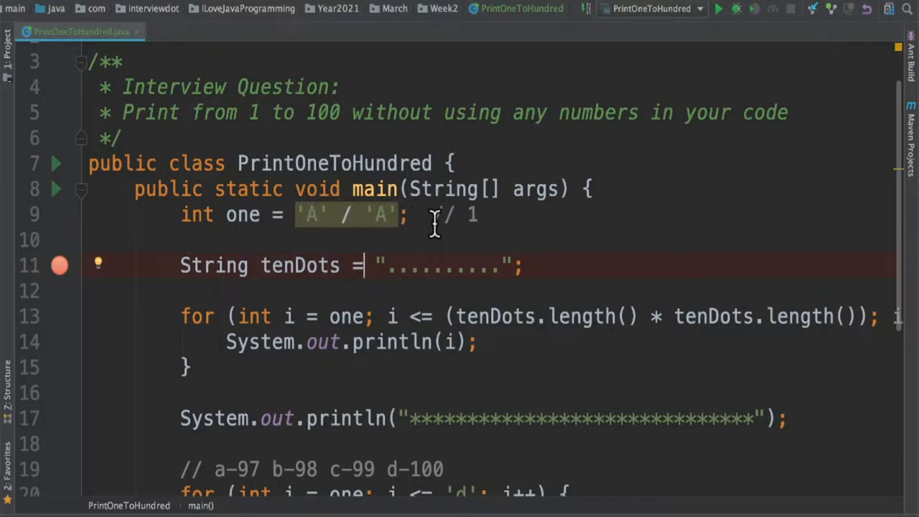
{"action": "mouse_move", "coordinate": [316, 214]}
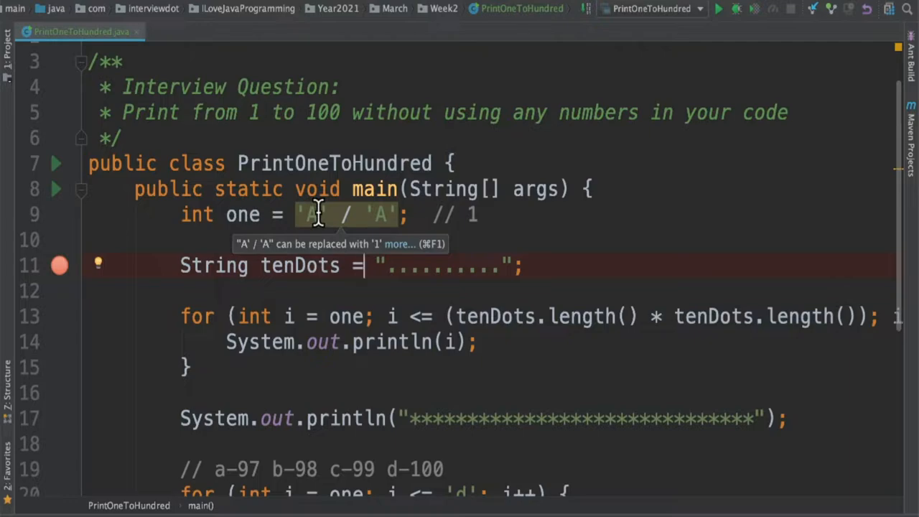
{"action": "mouse_move", "coordinate": [380, 213]}
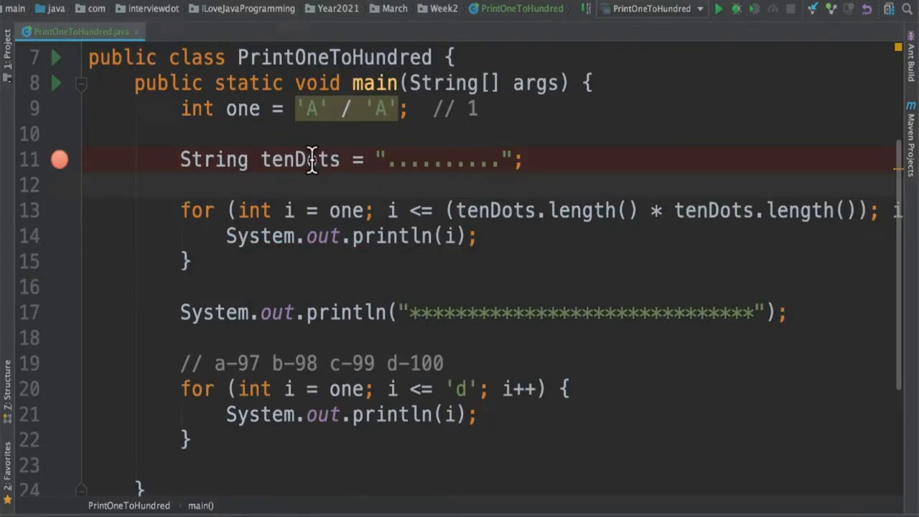
{"action": "left_click", "coordinate": [405, 159]}
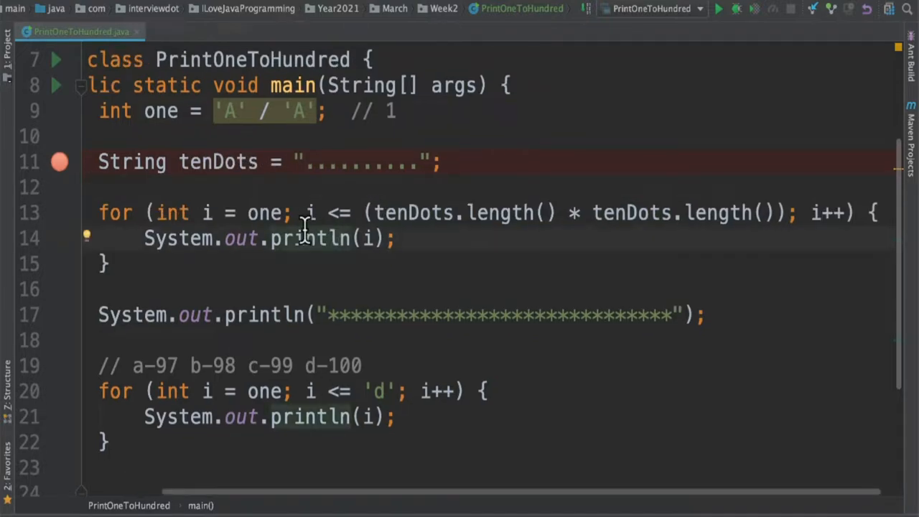
{"action": "double_click", "coordinate": [264, 212]}
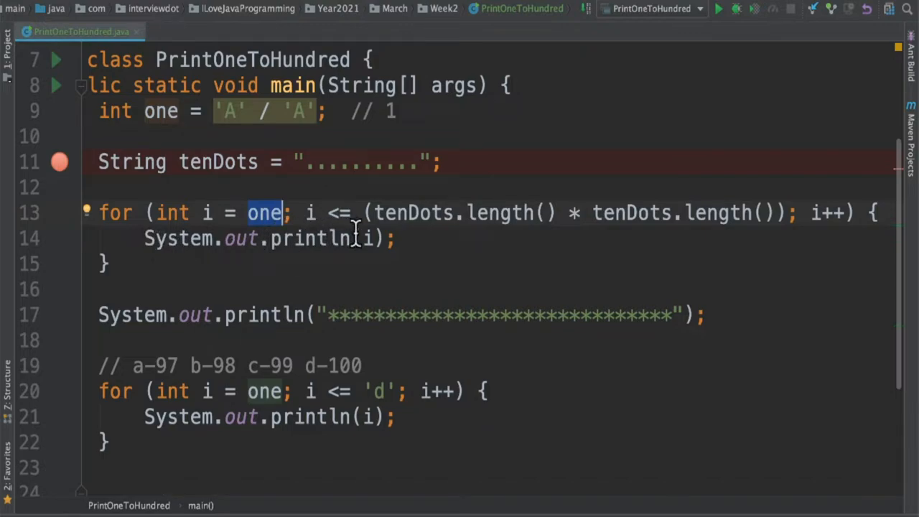
{"action": "mouse_move", "coordinate": [409, 243]}
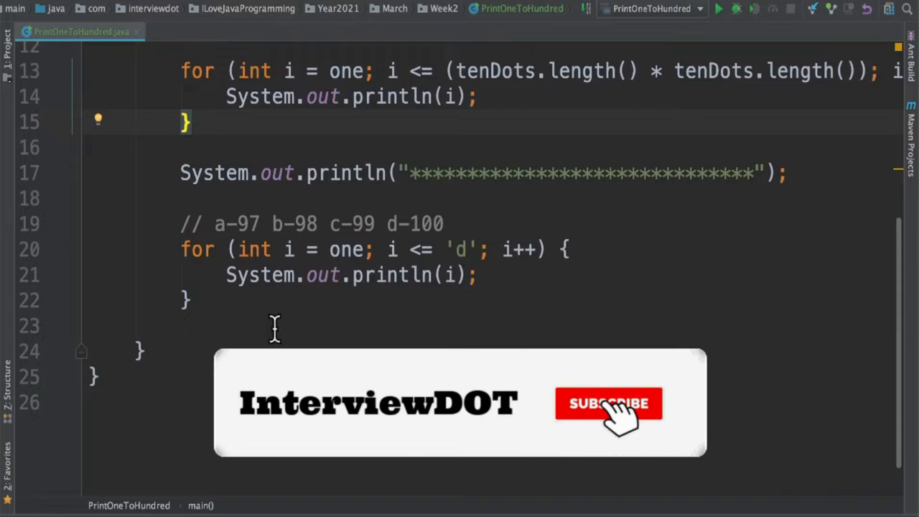
{"action": "left_click", "coordinate": [609, 404]}
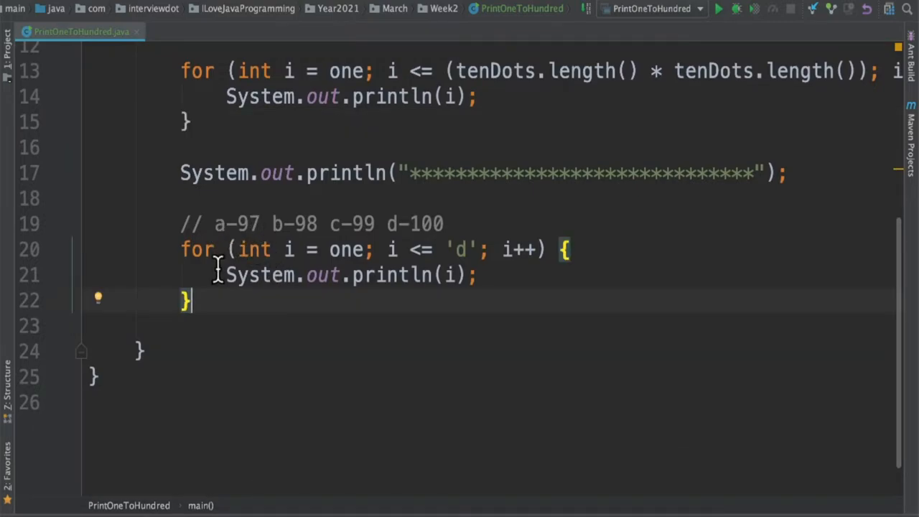
{"action": "mouse_move", "coordinate": [291, 233]}
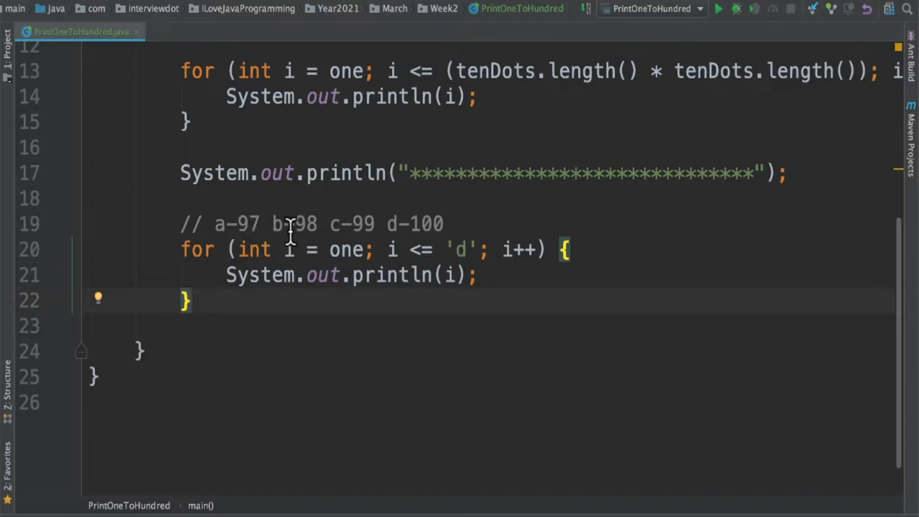
{"action": "mouse_move", "coordinate": [404, 242]}
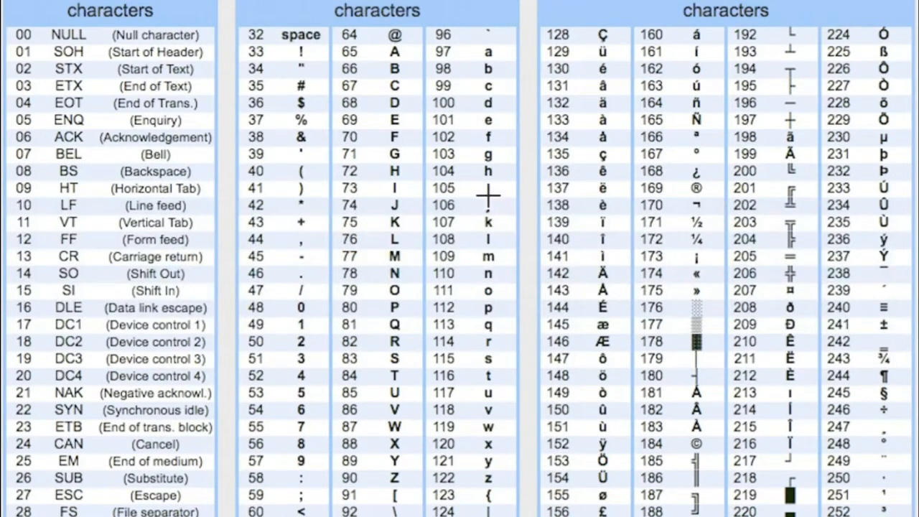
{"action": "mouse_move", "coordinate": [461, 116]}
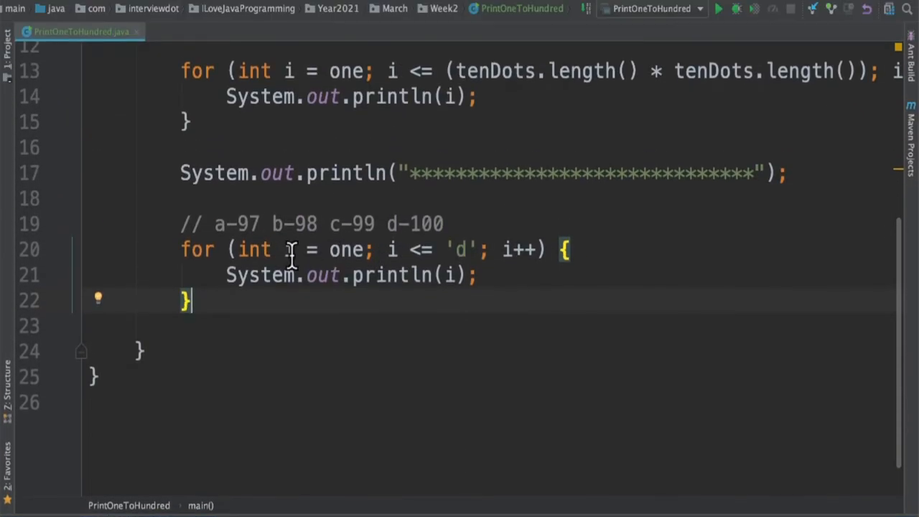
{"action": "double_click", "coordinate": [345, 249]}
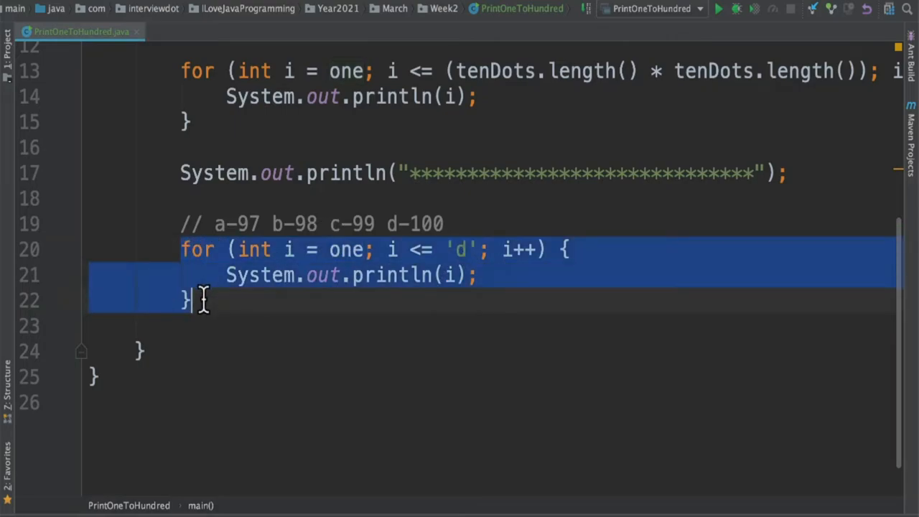
- Run PrintOneToHundred so its numbers, up to 91, show in the Run window
{"action": "left_click", "coordinate": [461, 275]}
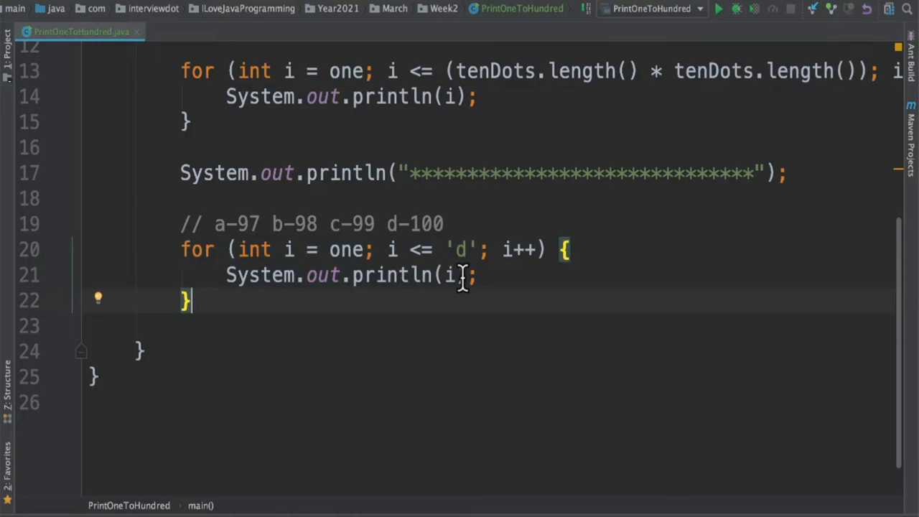
{"action": "left_click", "coordinate": [723, 11]}
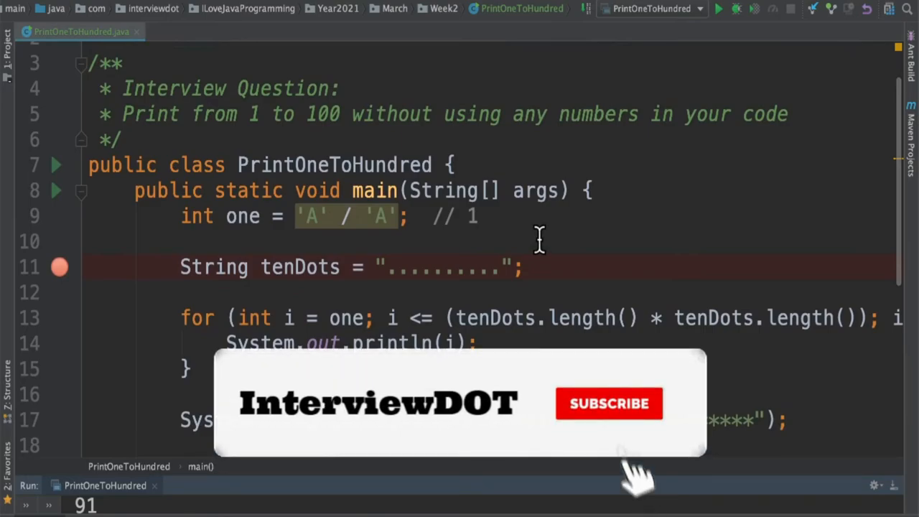
{"action": "left_click", "coordinate": [608, 403]}
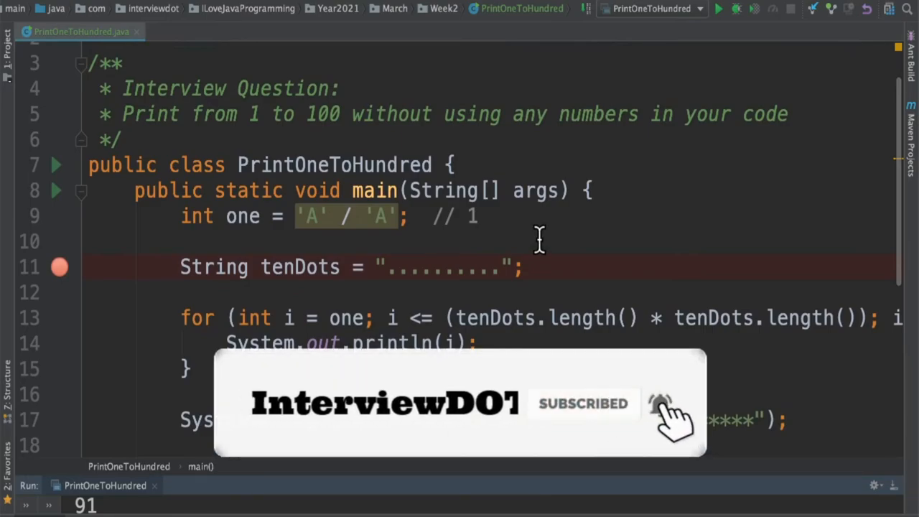